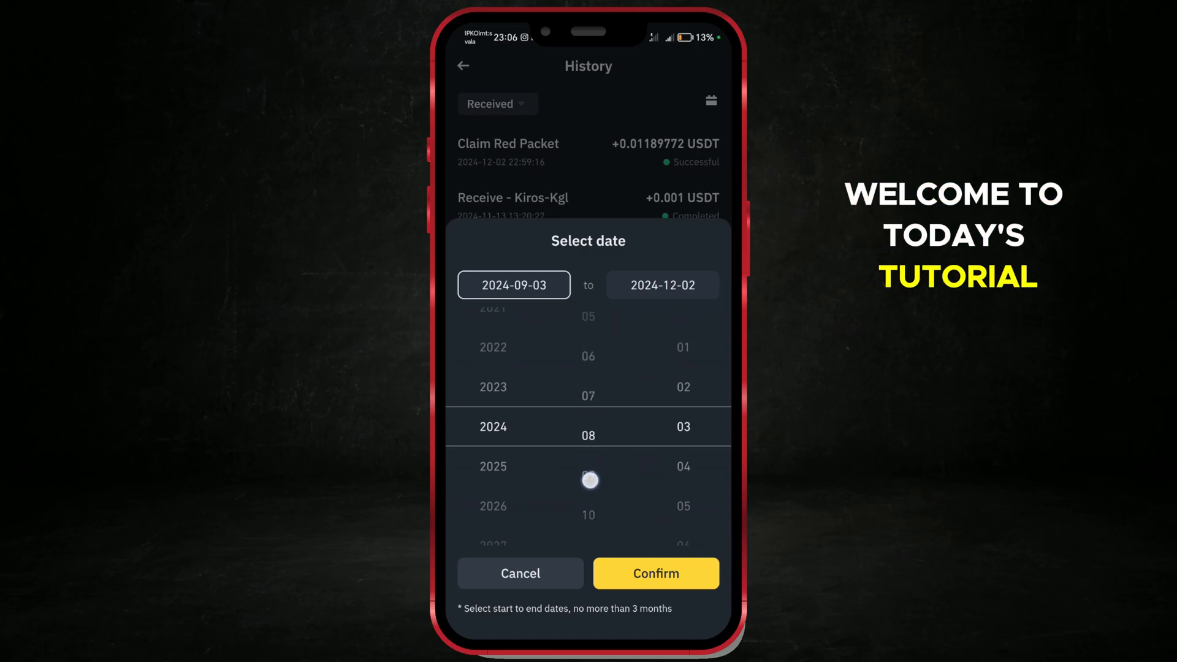
Leave the date selection preview and return to the Android home screen.
scroll("down", 3)
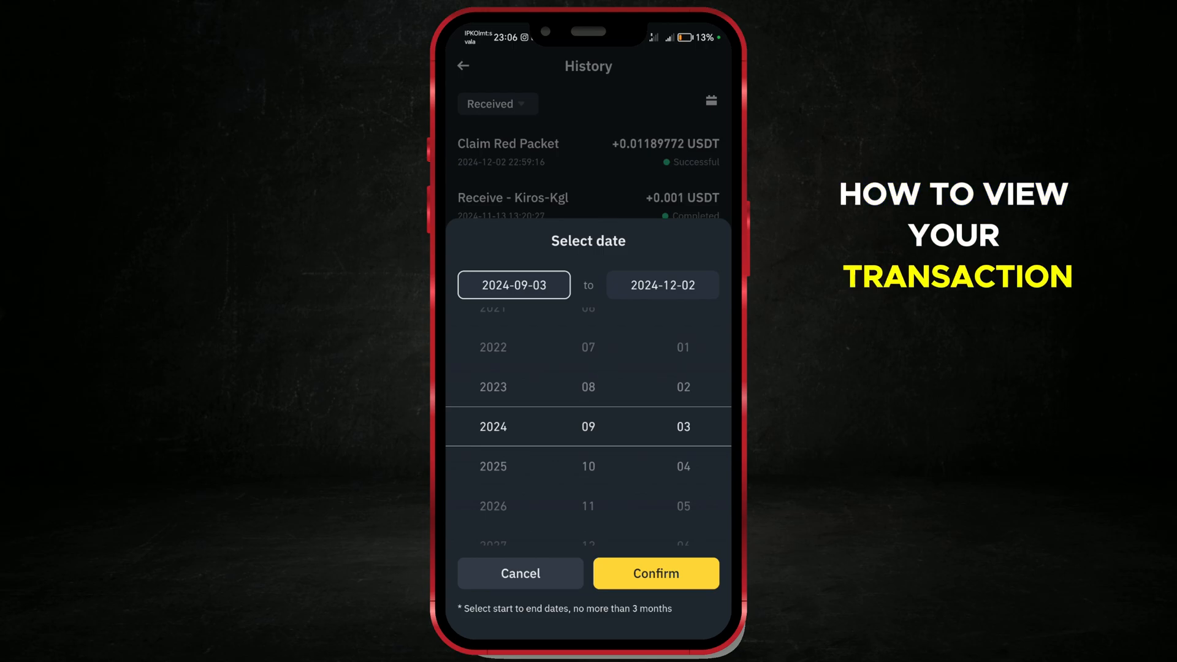
left_click(655, 573)
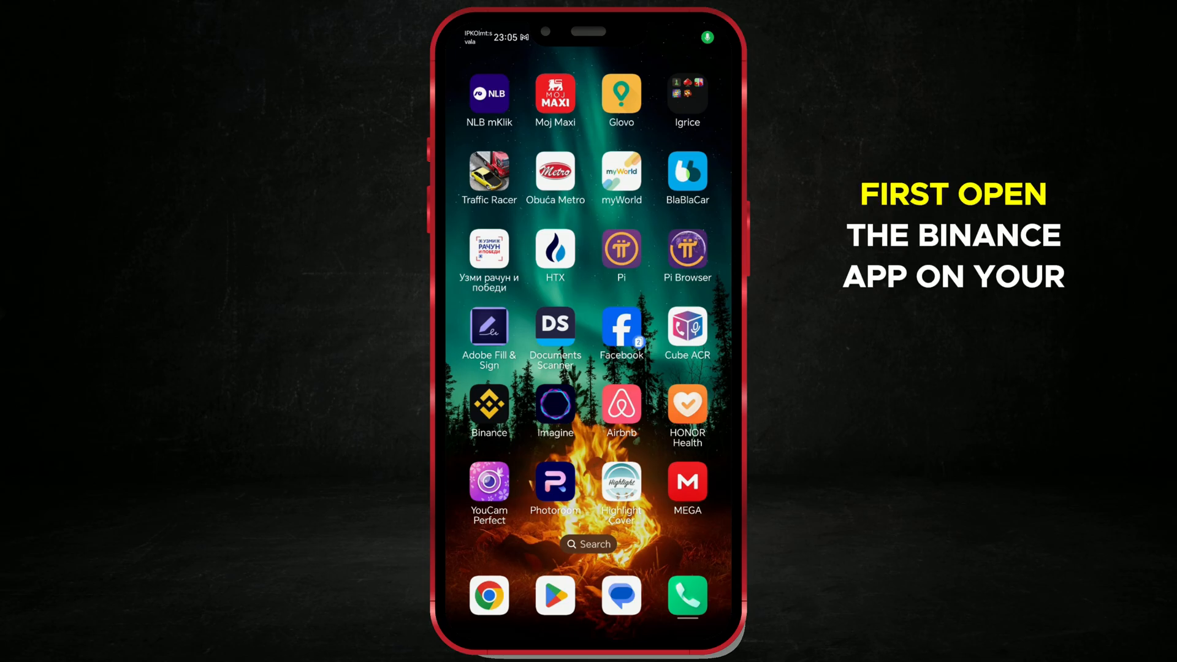
Launch the Binance app from its home-screen icon.
left_click(490, 406)
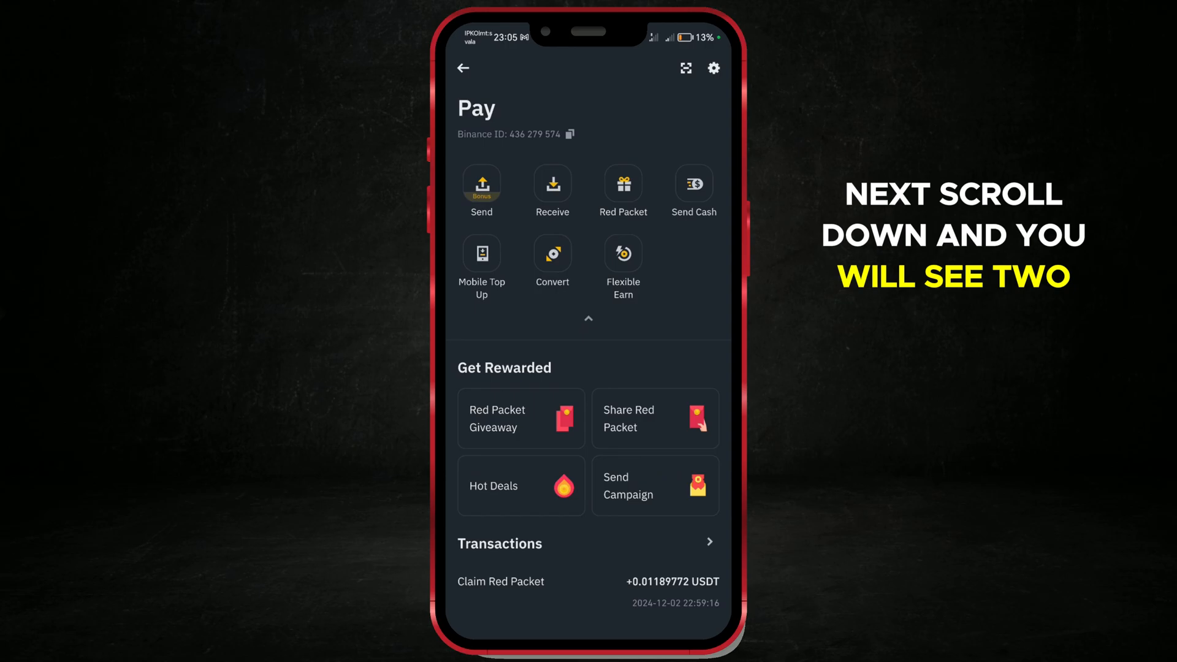
Scroll the Binance Pay page down to the Transactions section.
scroll("down", 3)
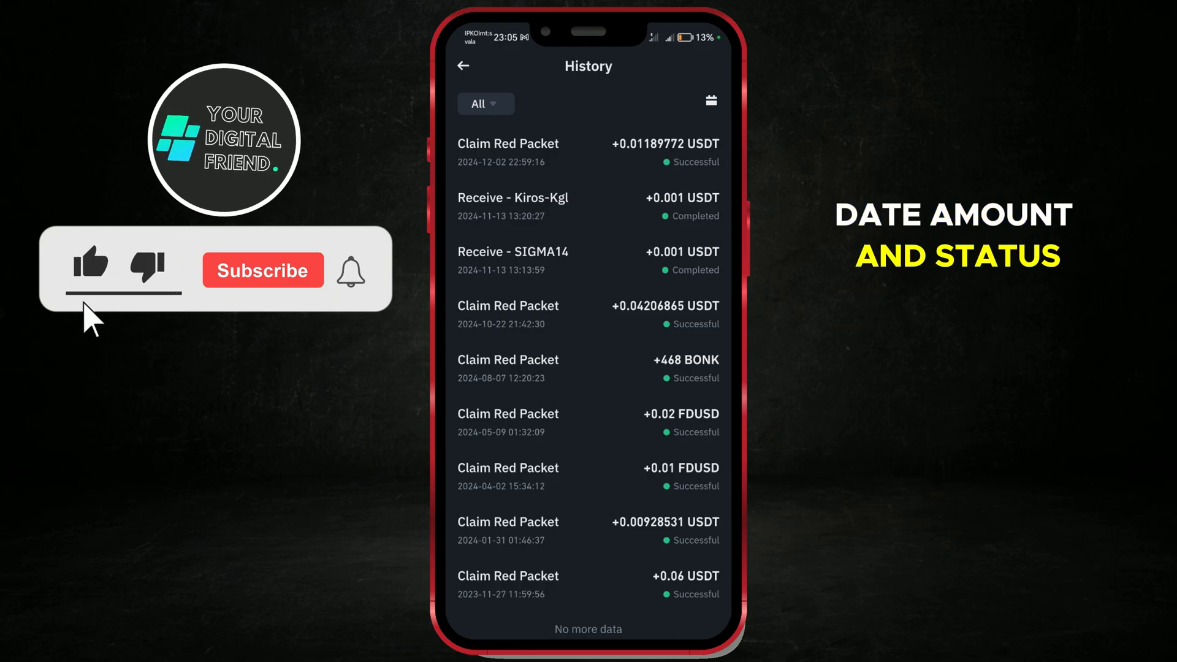
Open the full Pay transaction History list with dates, amounts and statuses.
left_click(262, 270)
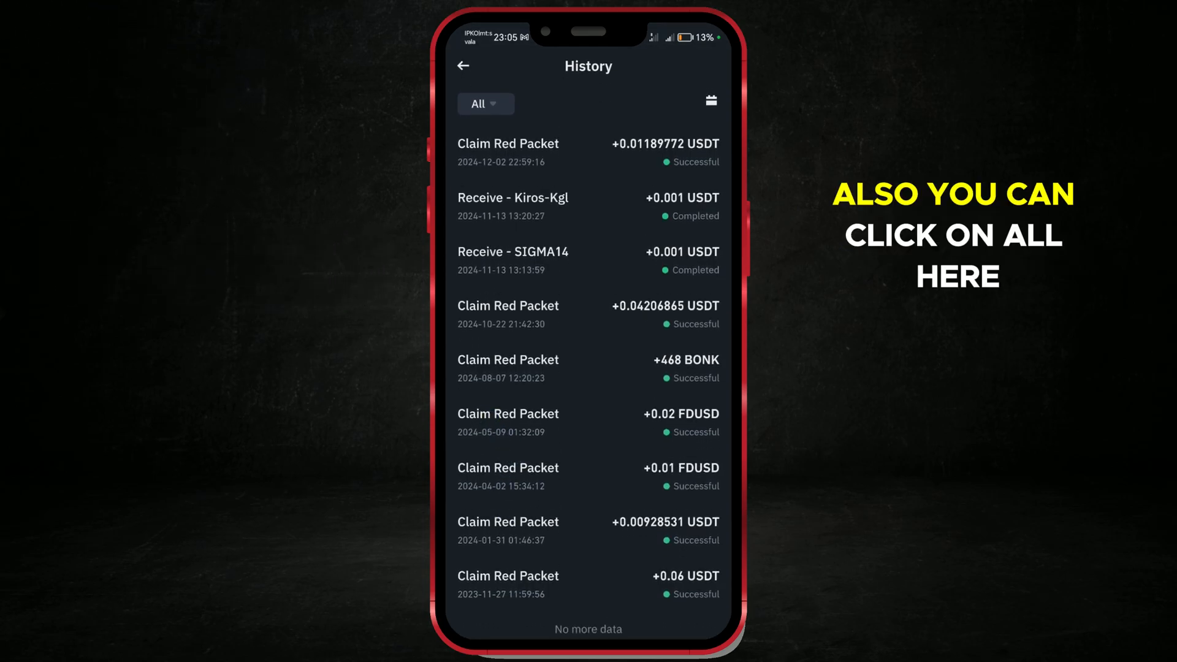
Filter the History by transaction type, trying Paid (no records) then settling on Received.
left_click(485, 103)
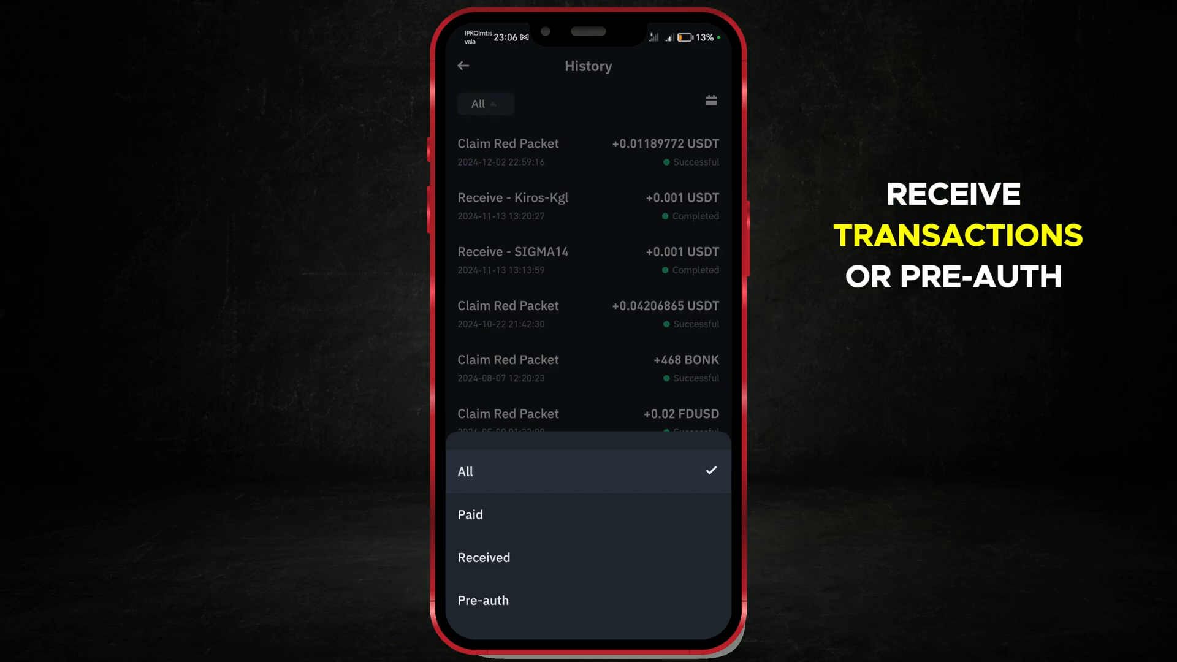
left_click(469, 514)
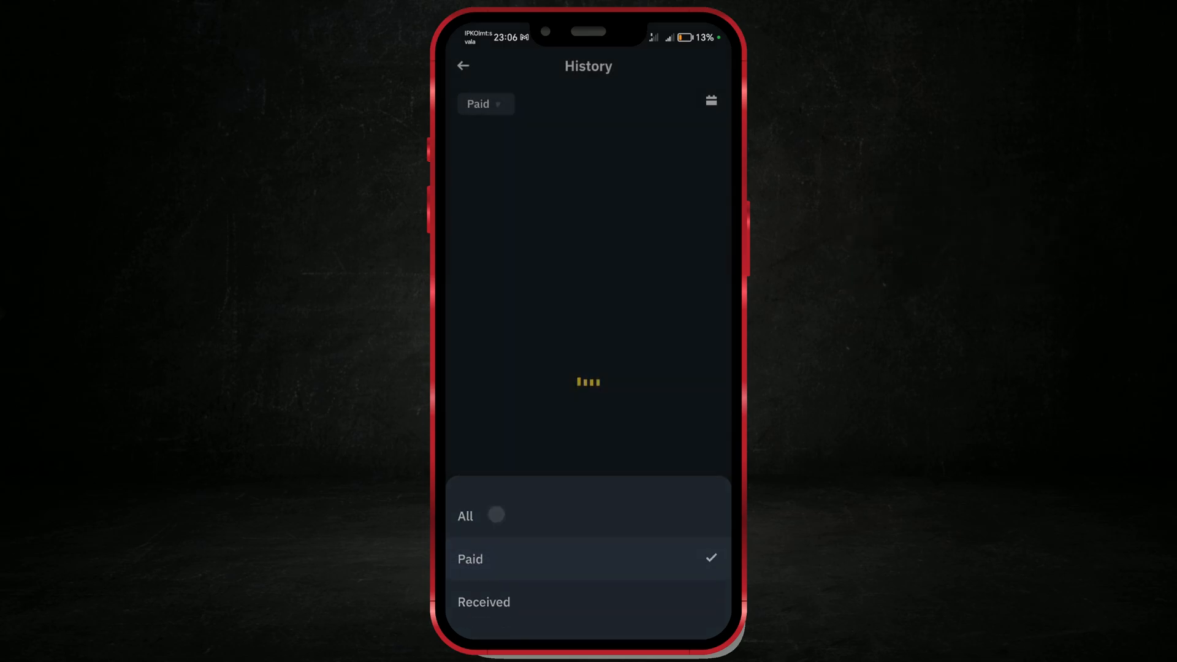
left_click(469, 559)
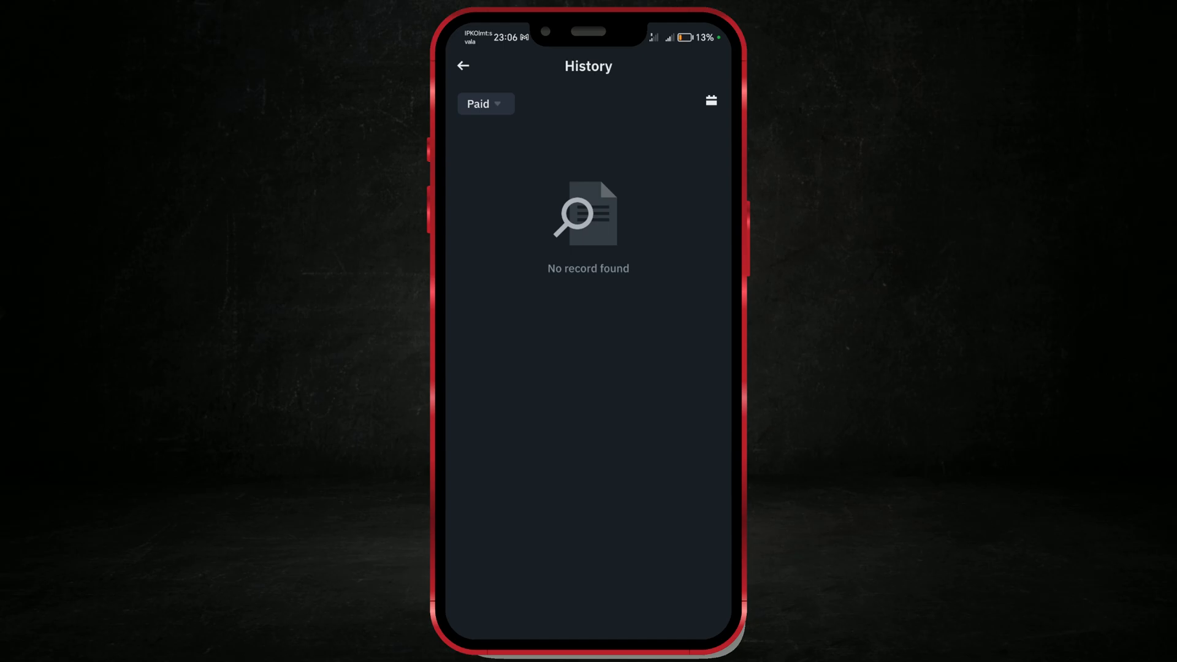
left_click(484, 103)
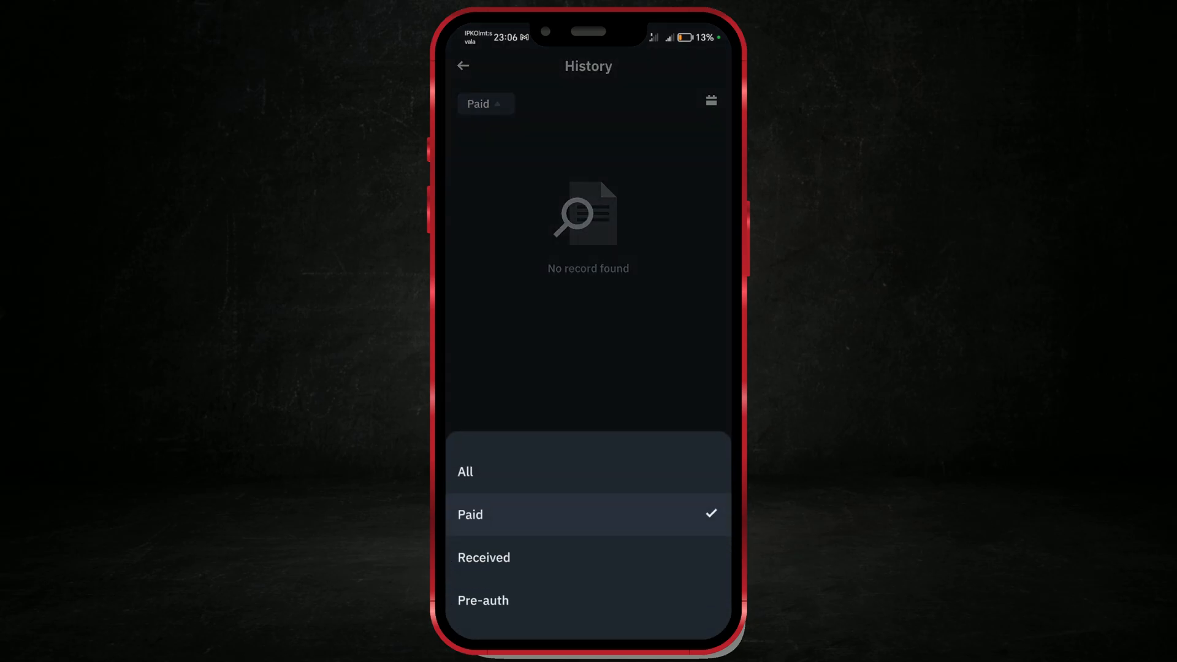
left_click(483, 557)
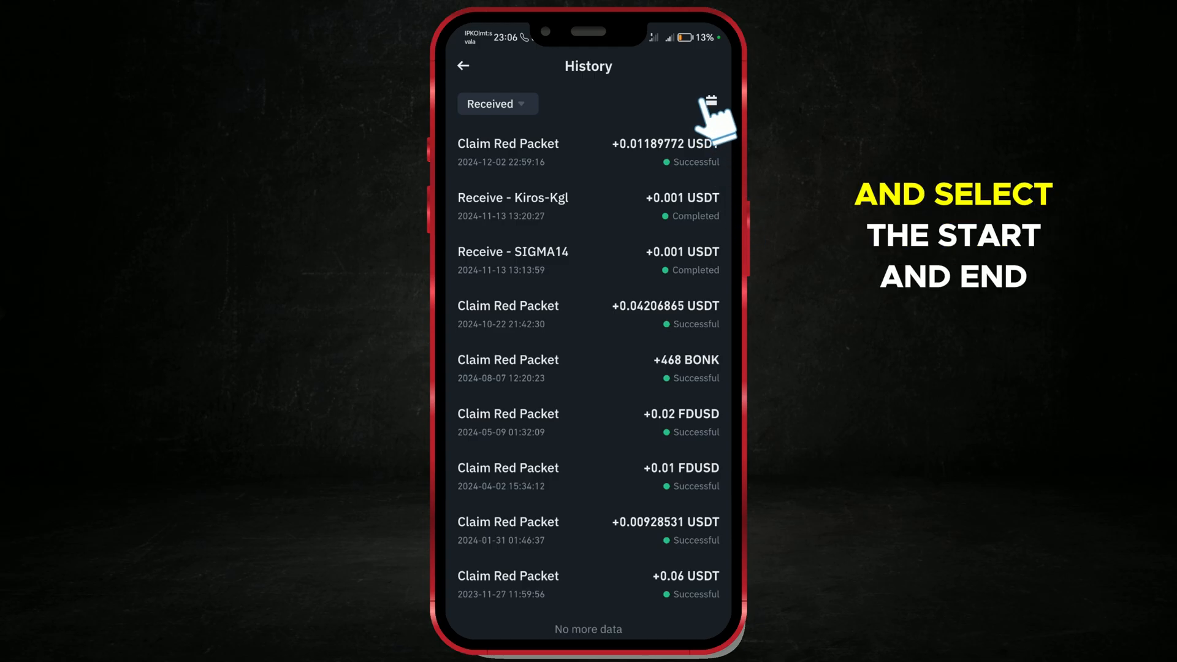
Set the date range start to 2024-08-03, leaving four Received transactions through 2024-12-02.
left_click(710, 99)
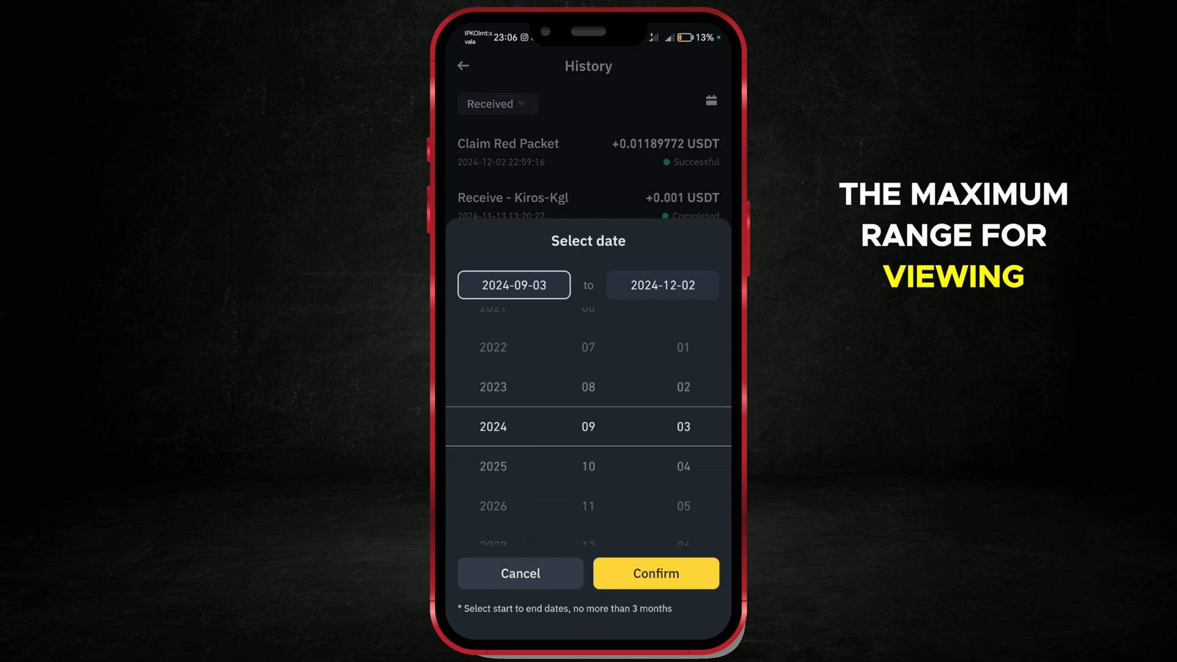
left_click_drag(589, 427, 589, 368)
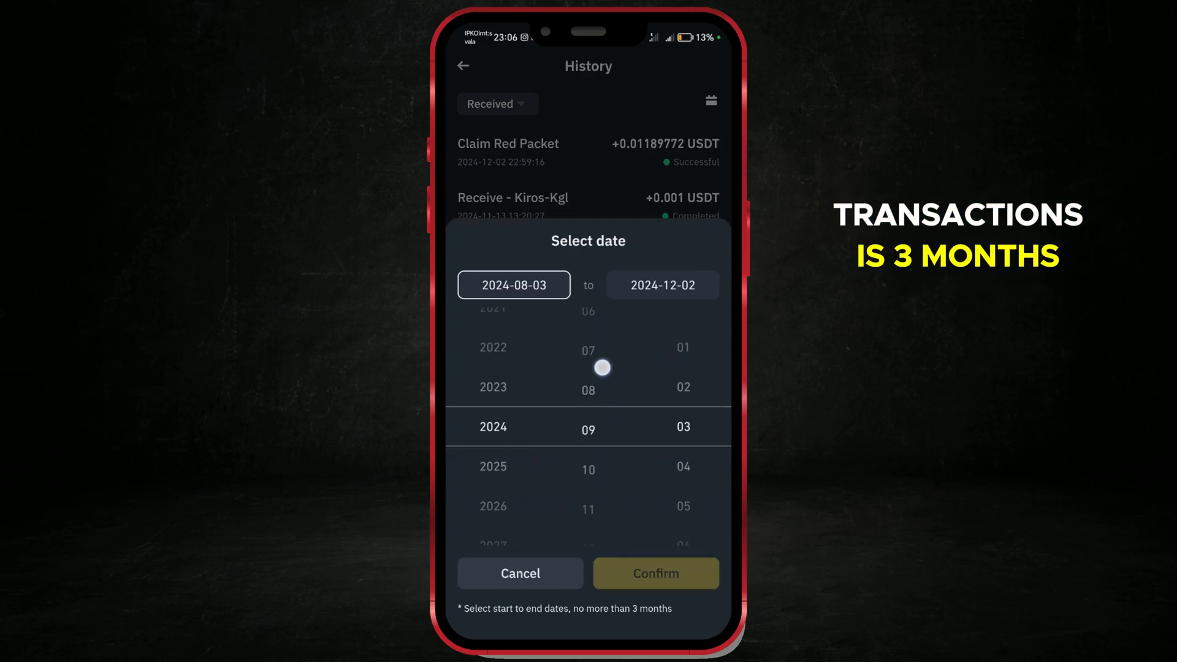
left_click(655, 572)
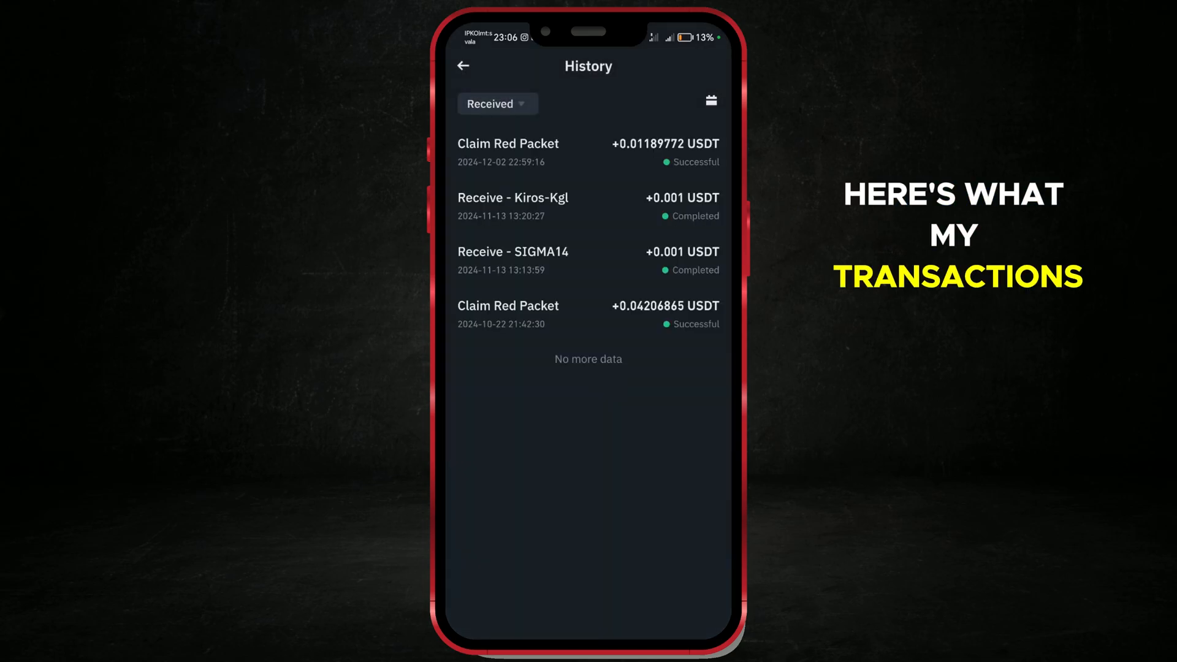